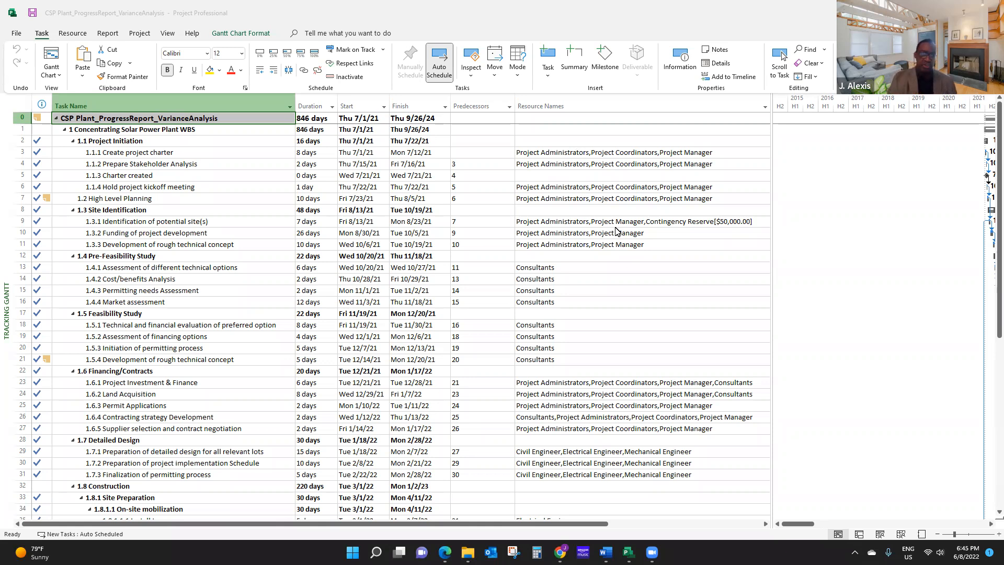
mouse_move(500, 232)
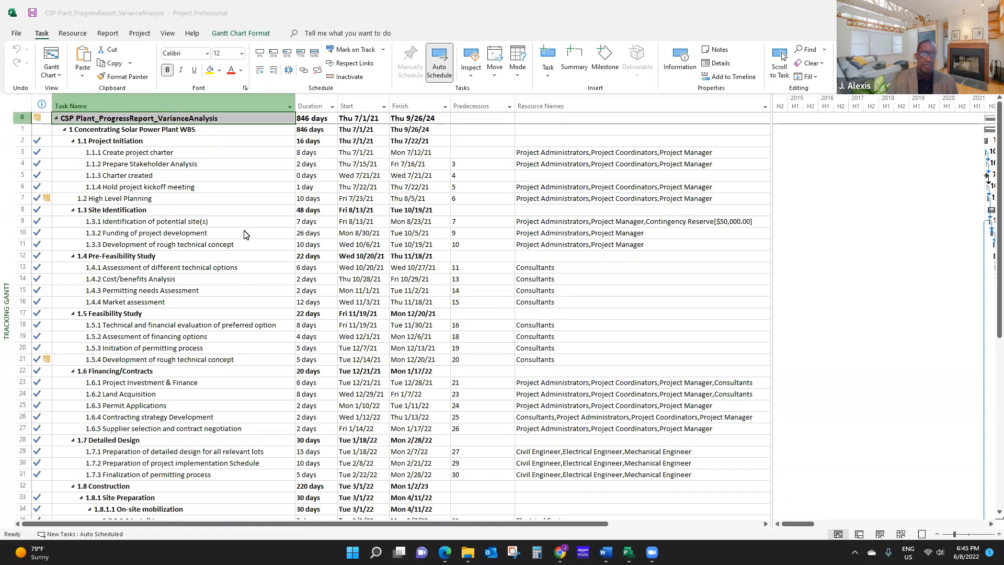
mouse_move(252, 235)
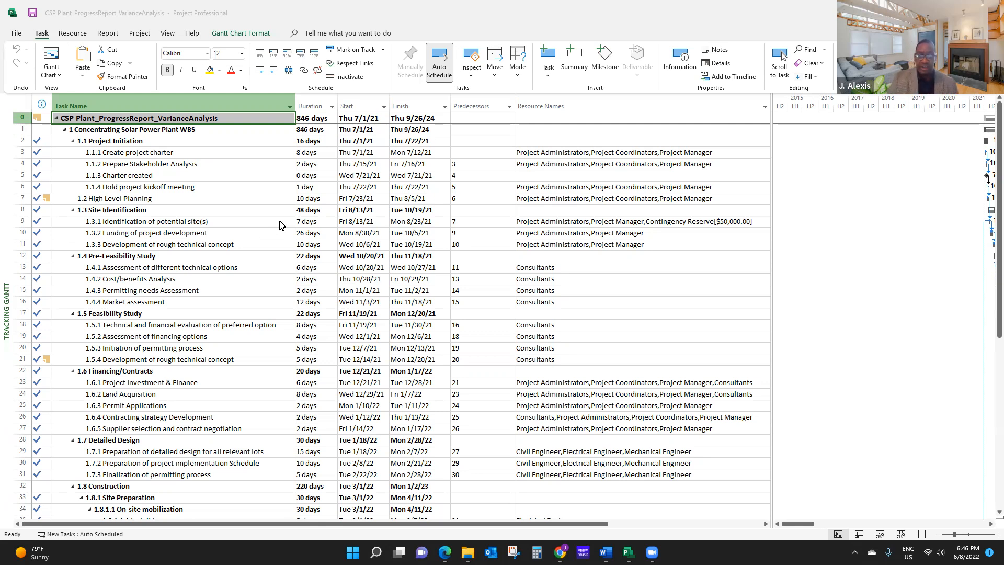
mouse_move(57, 173)
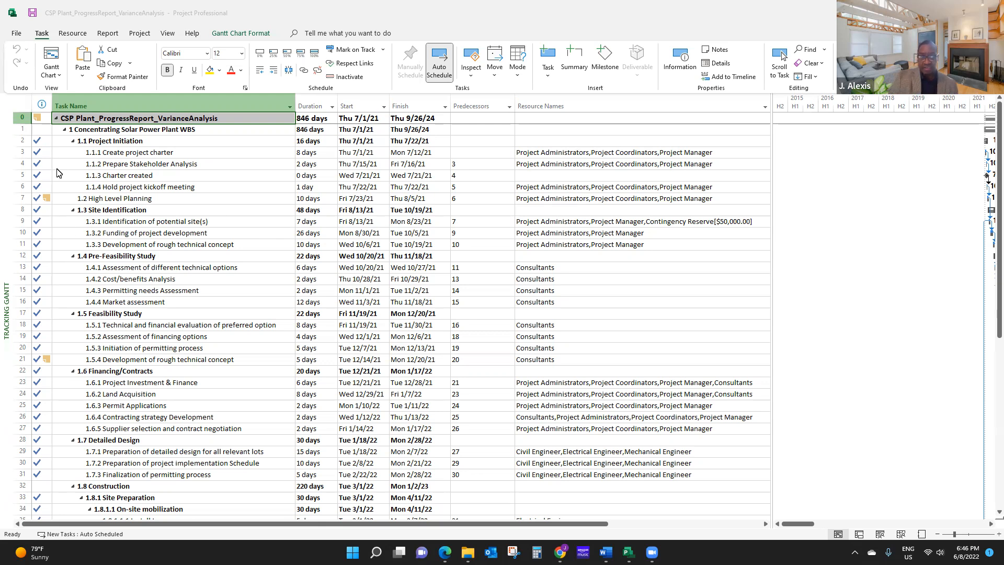
mouse_move(53, 206)
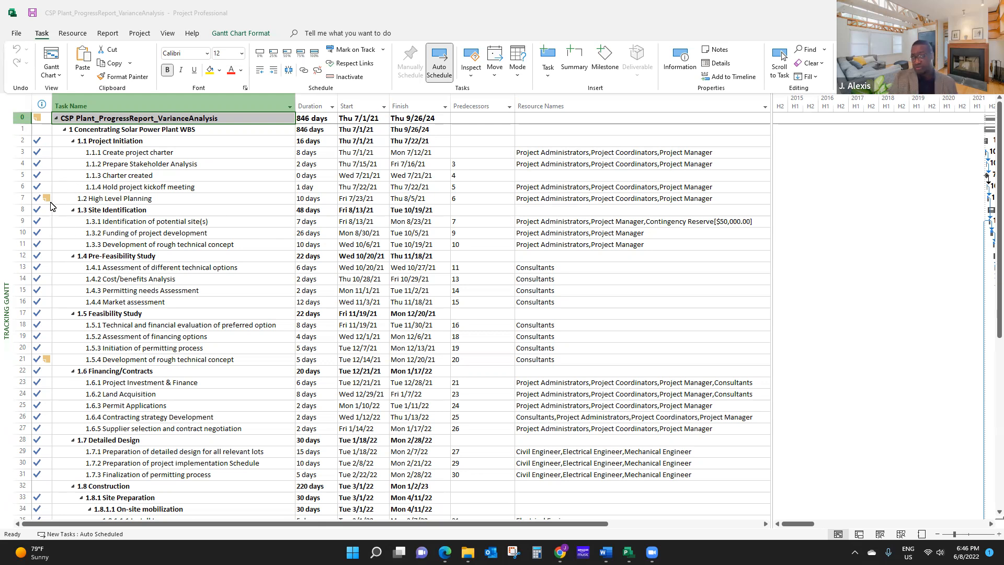
mouse_move(117, 233)
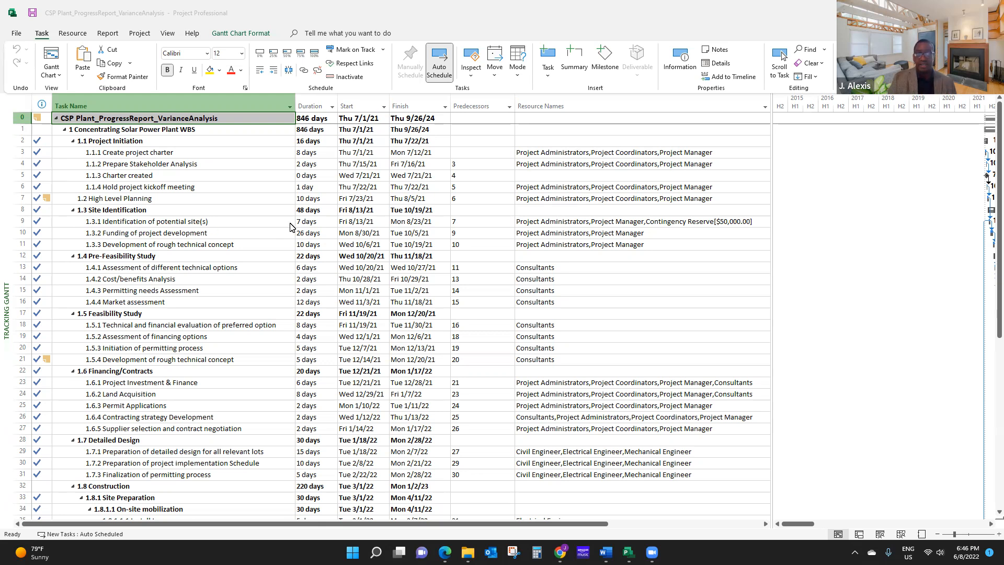
mouse_move(244, 144)
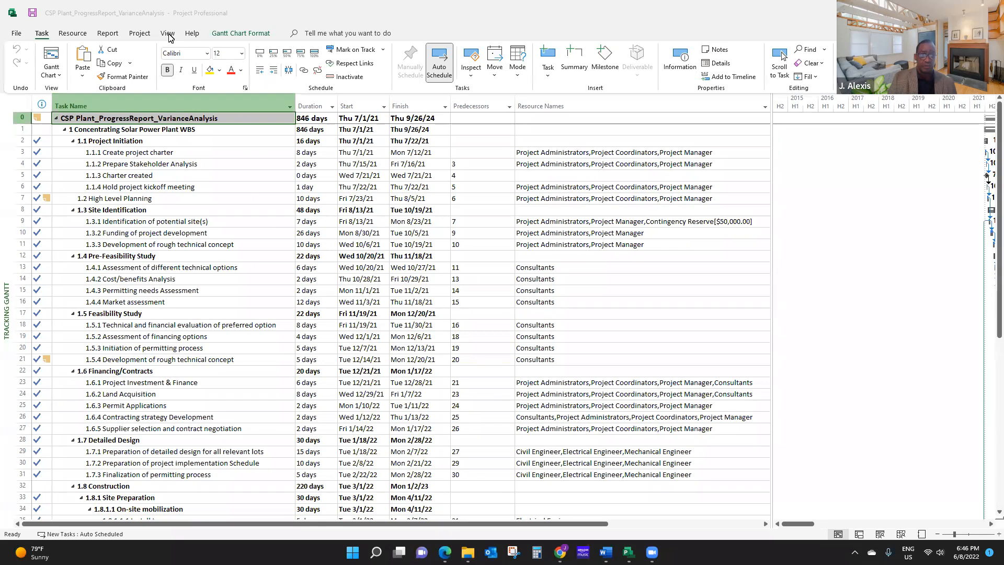
- Apply the Earned Value table to the task sheet via More Tables
click(167, 32)
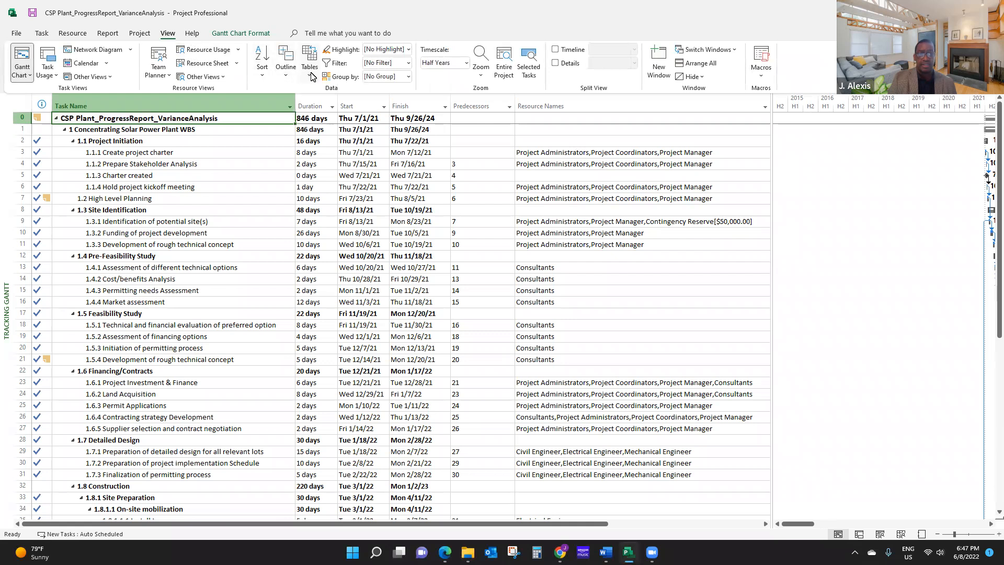
click(309, 59)
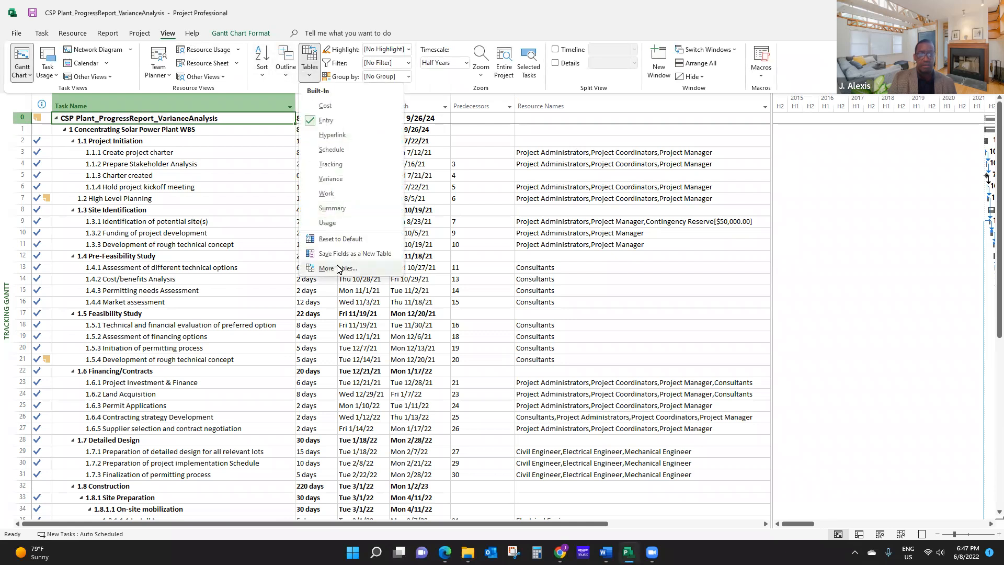
click(336, 267)
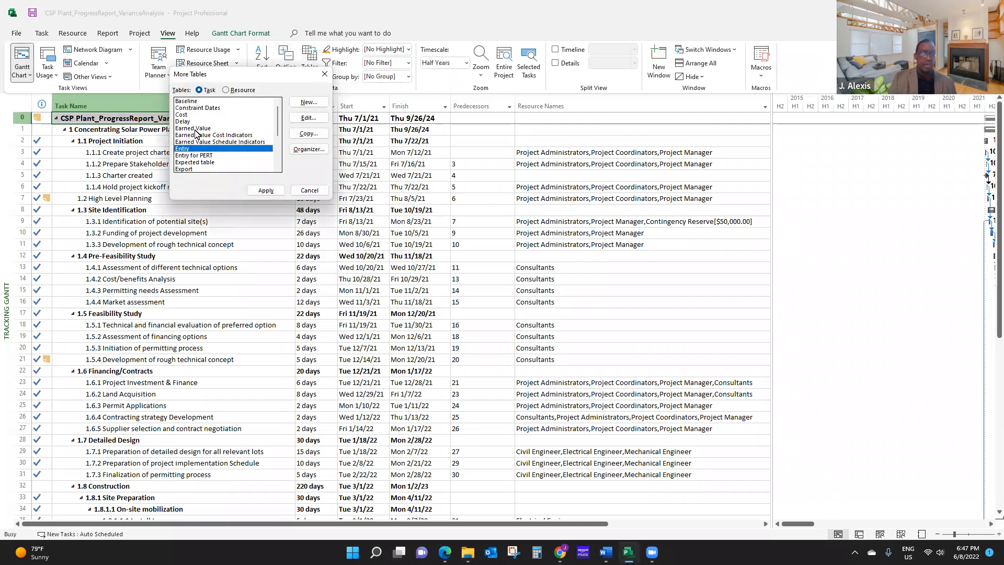
click(192, 128)
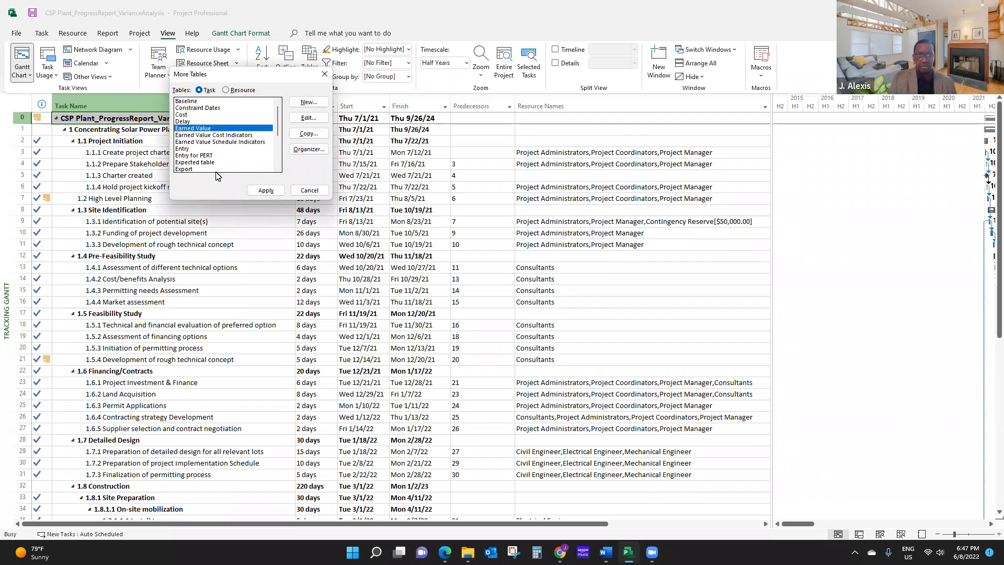
click(265, 190)
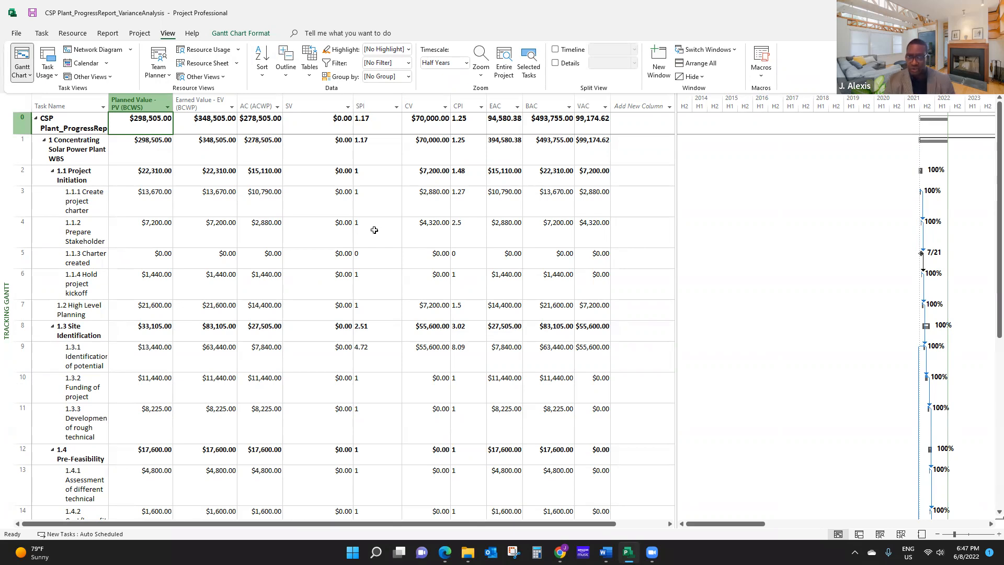
mouse_move(565, 189)
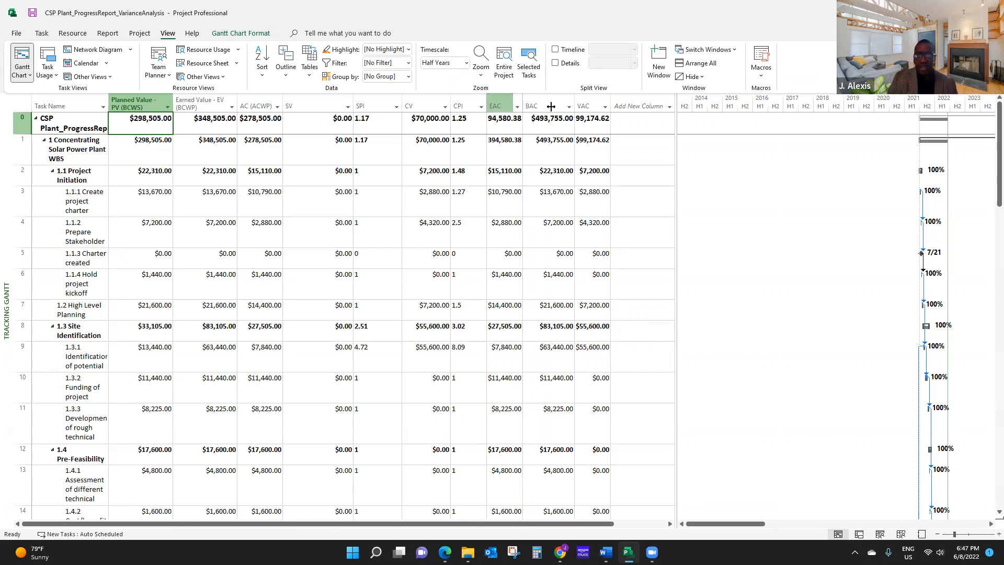
- Widen the EAC column until the $394,580.38 project total is fully visible
click(503, 106)
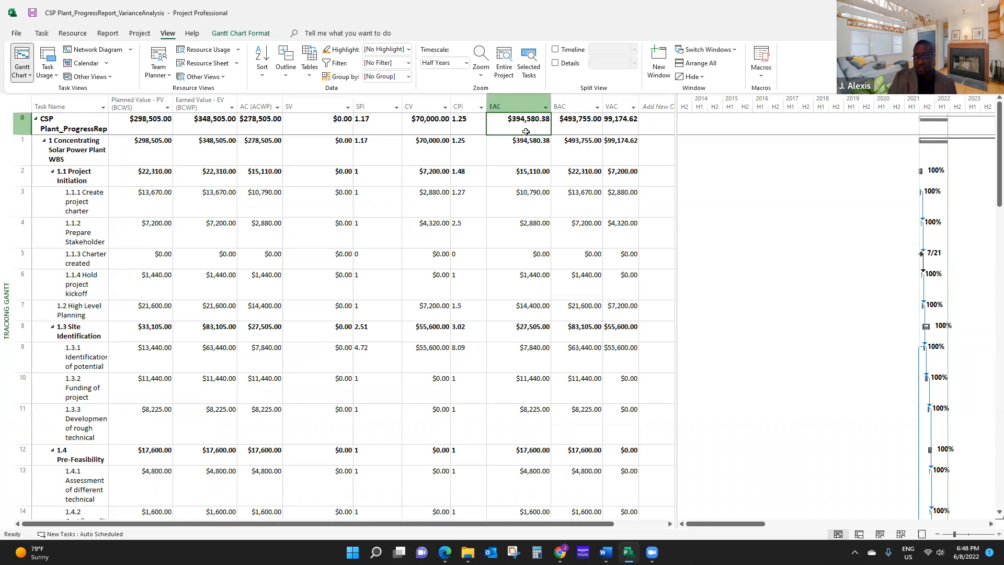
mouse_move(527, 131)
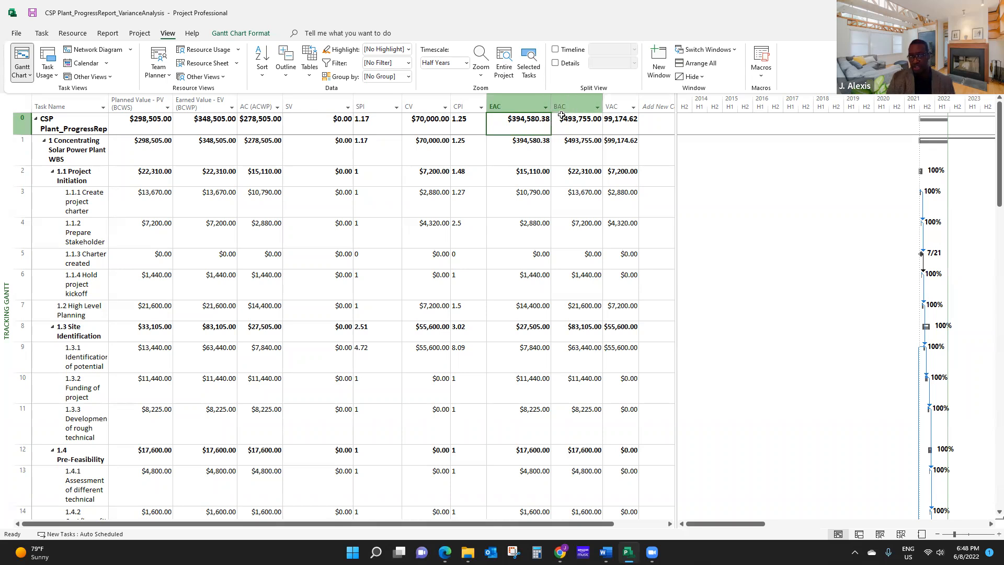
- Widen the VAC column so the $99,174.62 project variance shows in full
click(519, 106)
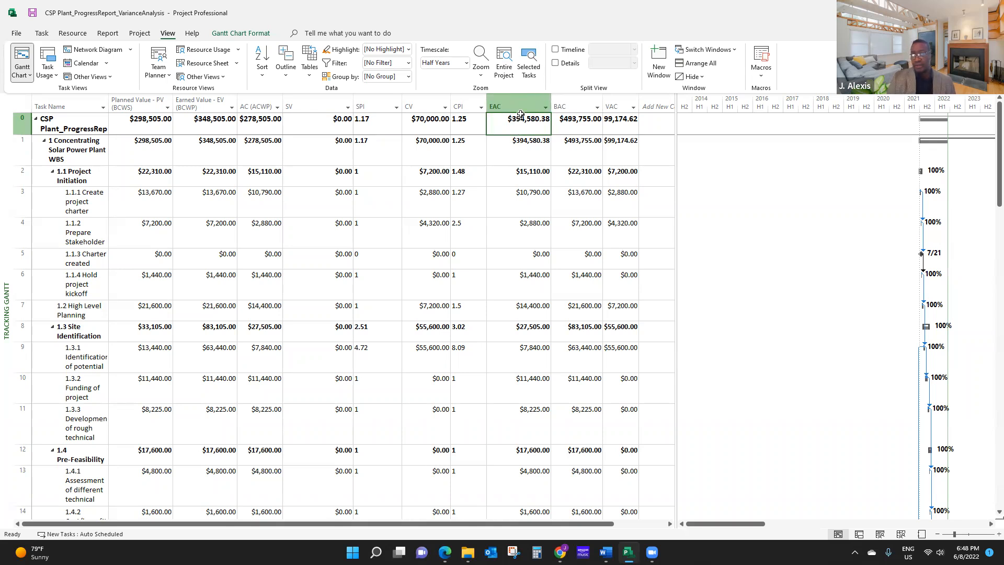
mouse_move(596, 117)
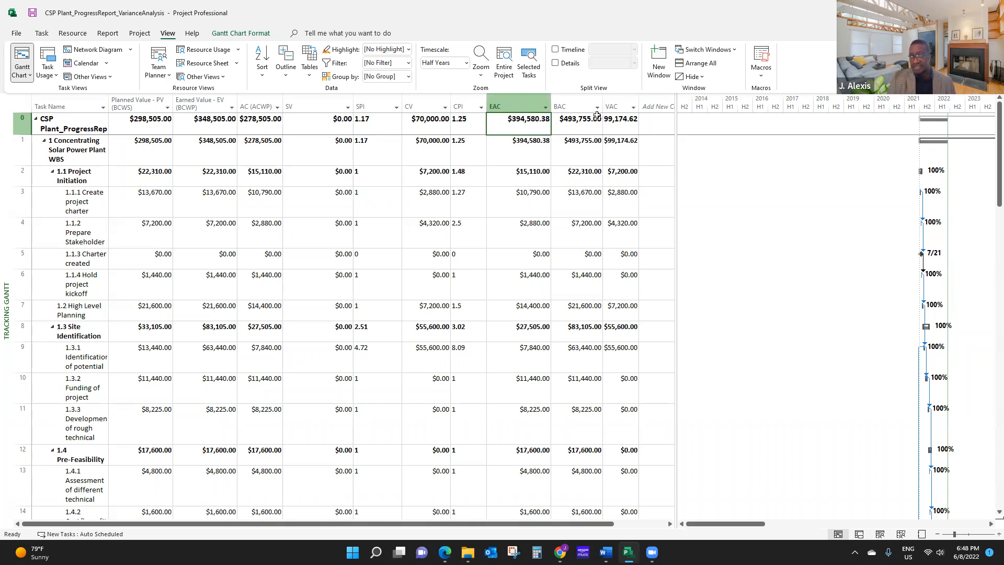
click(575, 106)
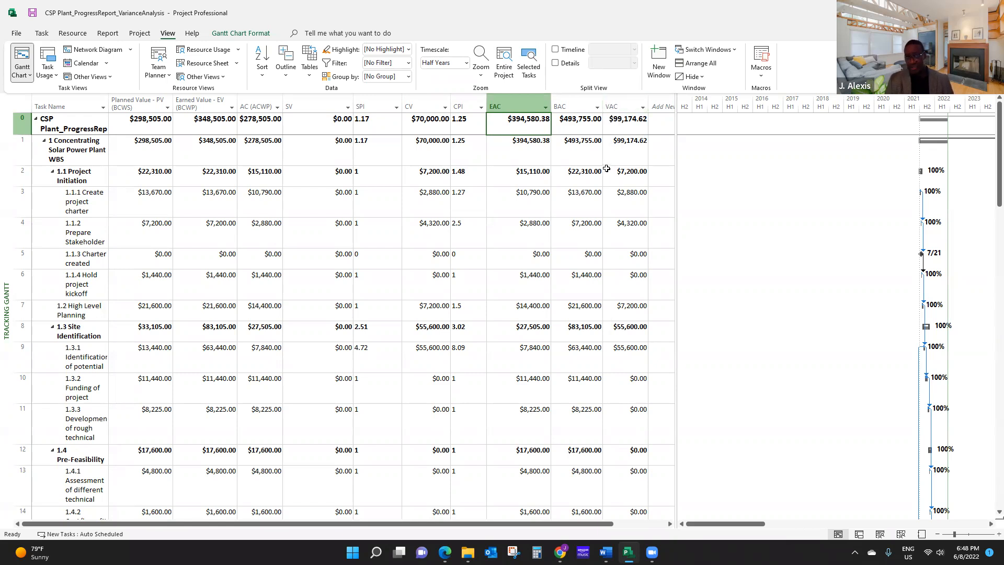
mouse_move(610, 167)
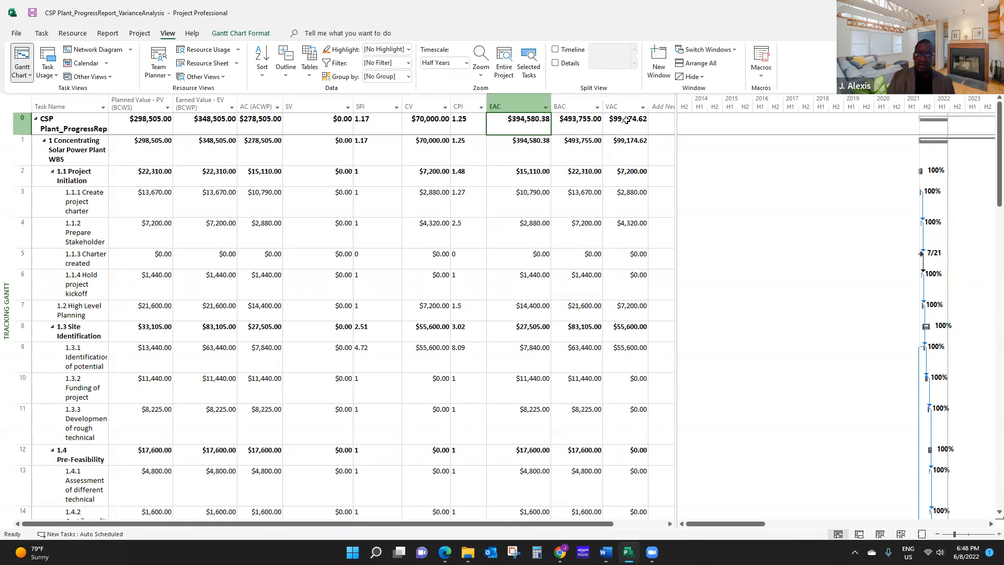
mouse_move(616, 131)
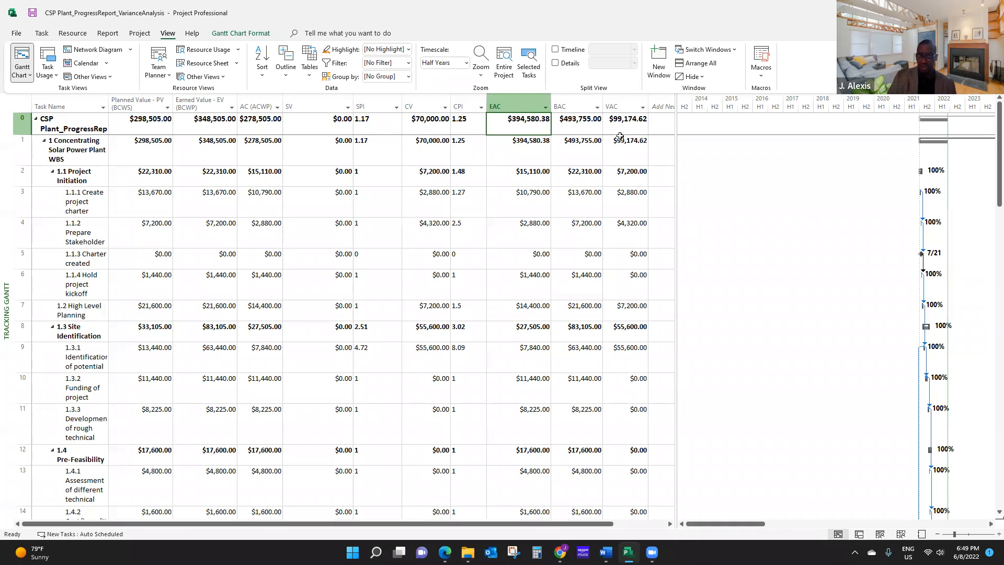
mouse_move(579, 127)
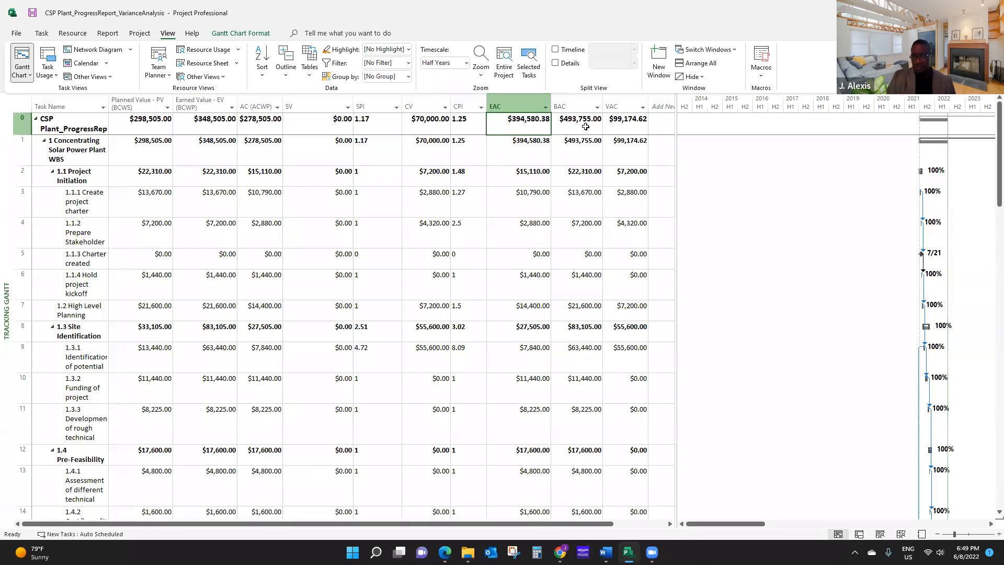
mouse_move(869, 494)
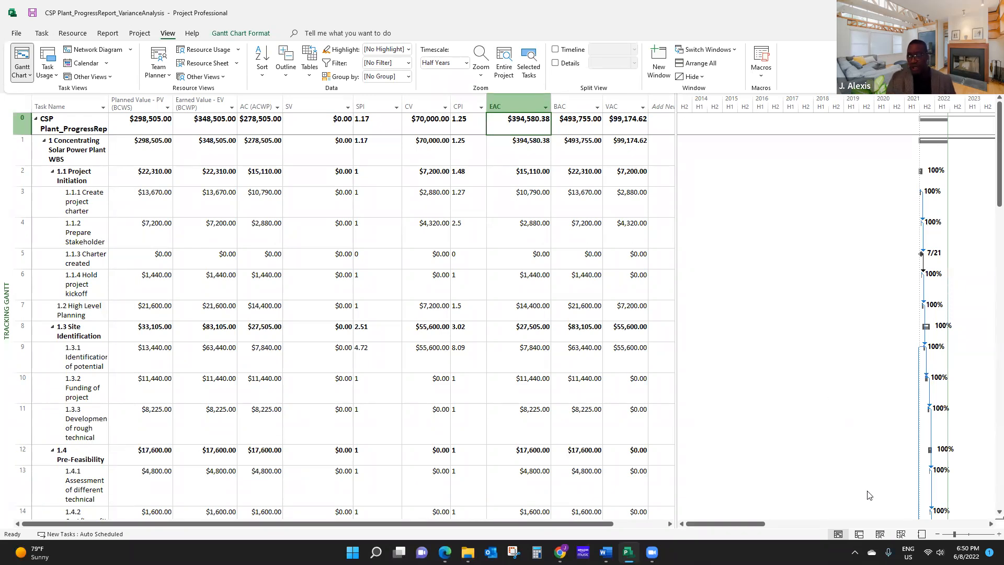